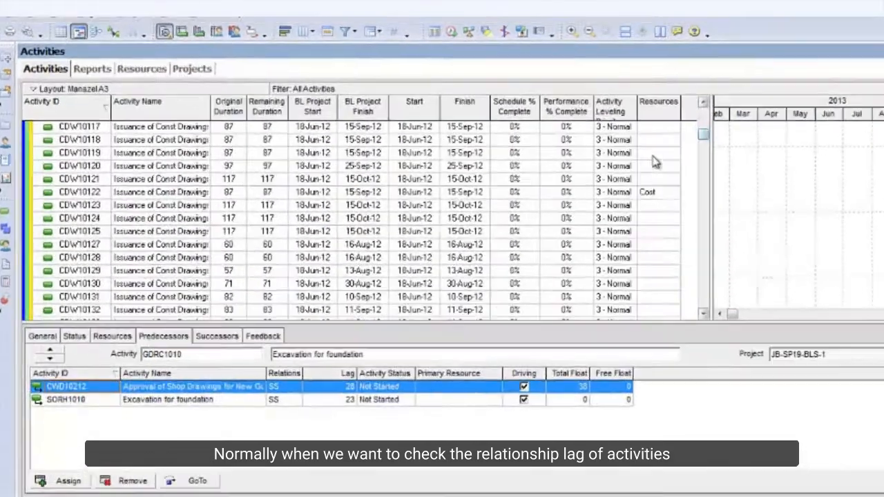
# Inspect another activity's predecessor relationships and lag values in the activity details
pyautogui.click(80, 177)
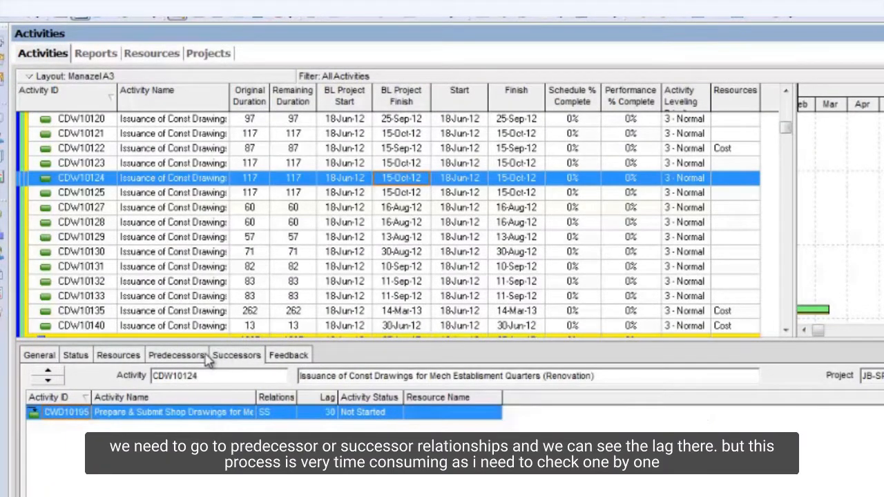
pyautogui.click(177, 354)
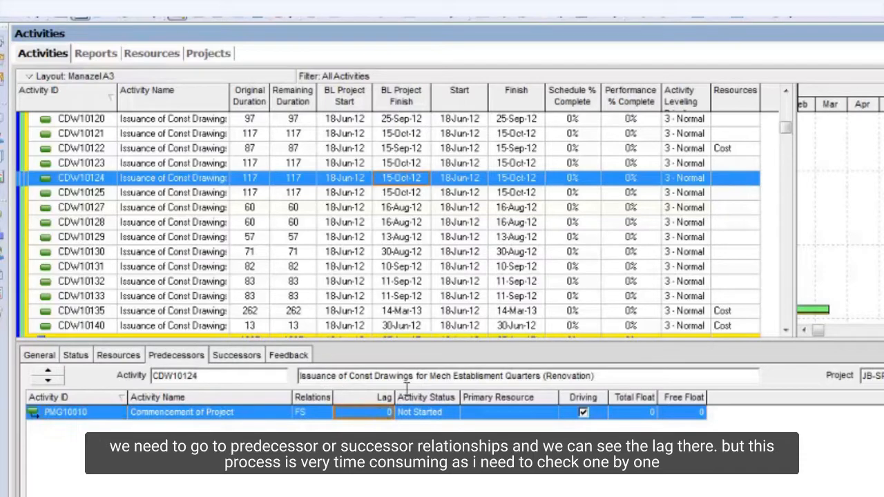
pyautogui.moveTo(418, 205)
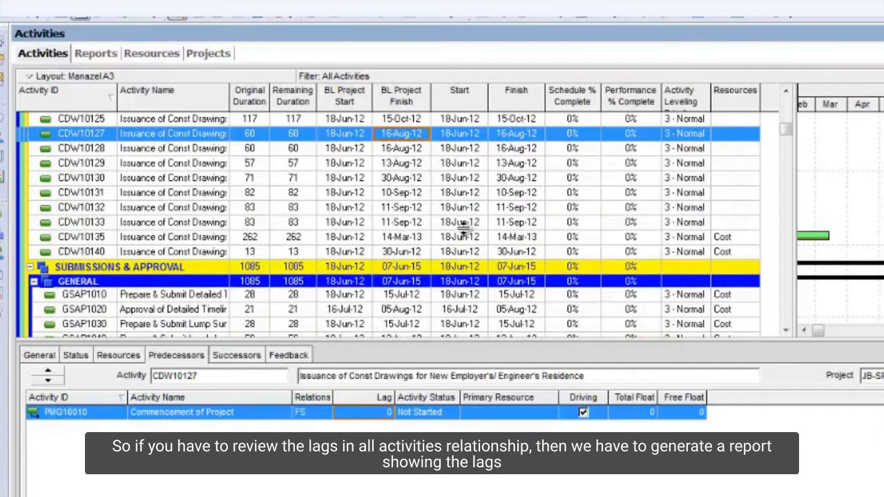
pyautogui.scroll(-3)
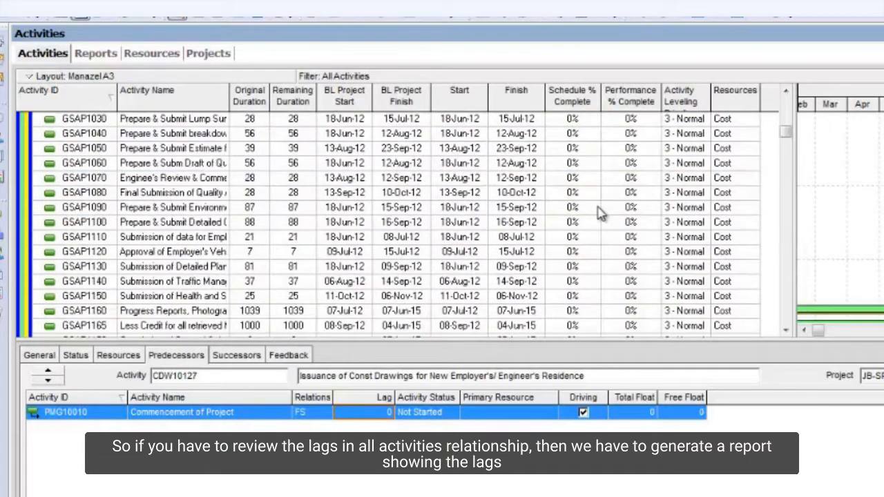
pyautogui.moveTo(560, 199)
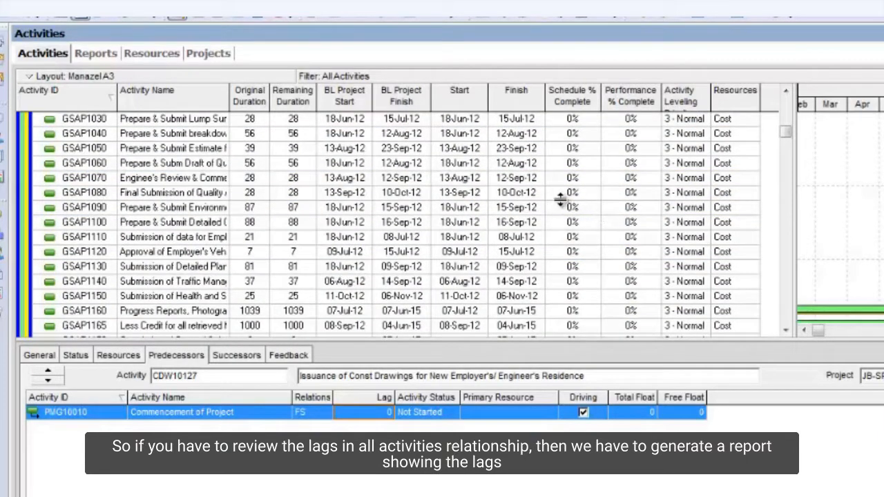
pyautogui.moveTo(753, 143)
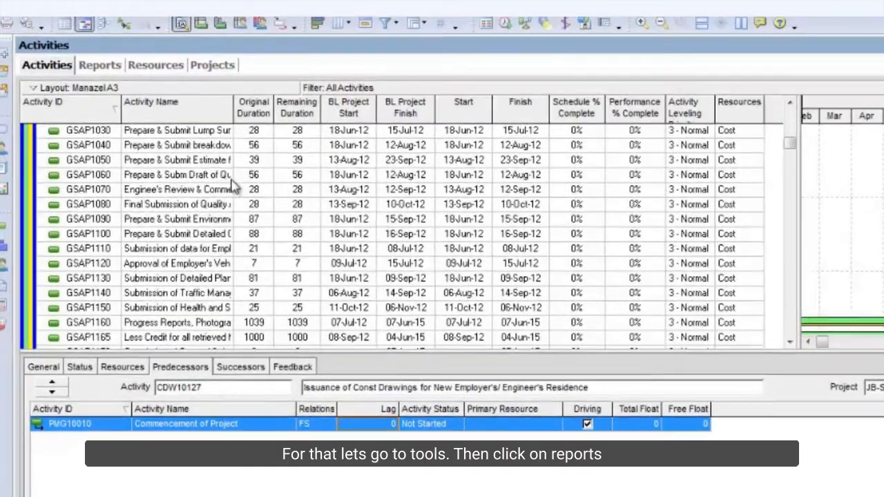
# Reach the Reports window from the Tools menu to start a new report
pyautogui.click(198, 28)
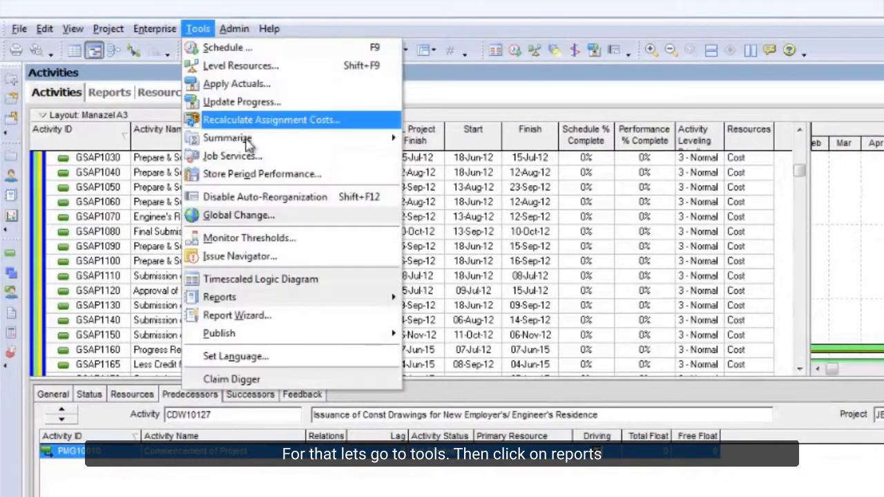
pyautogui.moveTo(218, 297)
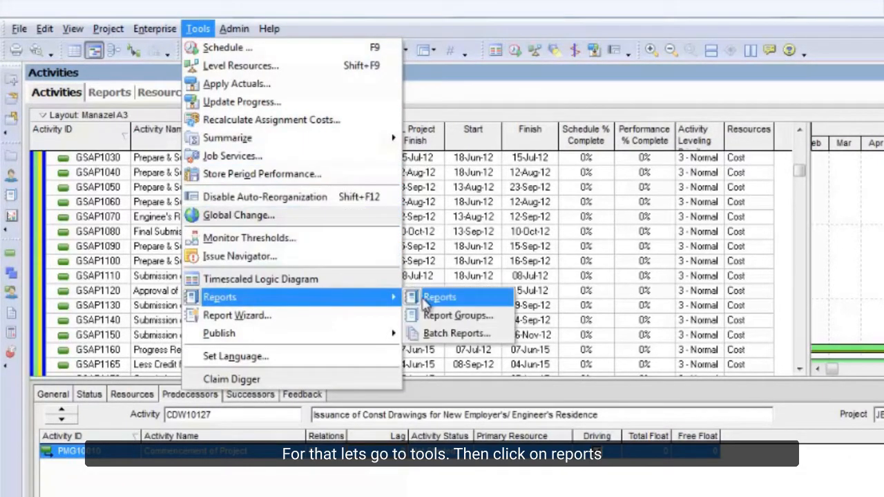
pyautogui.click(439, 297)
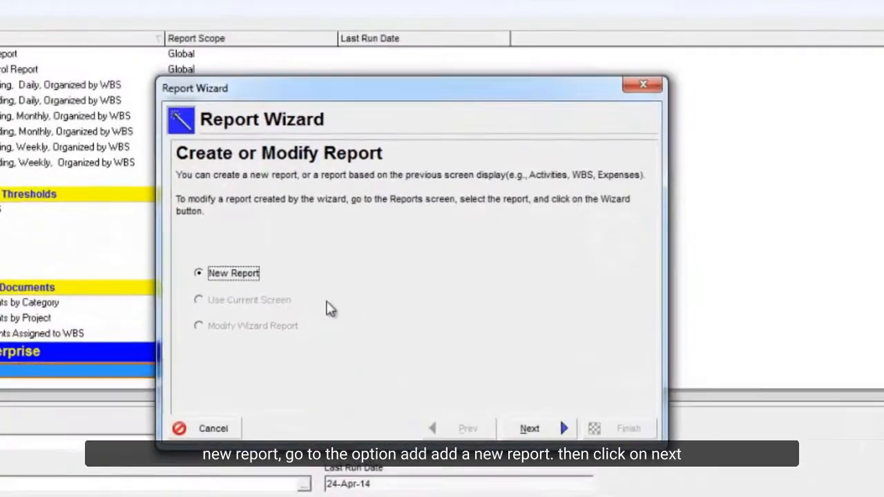
# Choose Activity Relationships as the new report's subject area and continue to configuration
pyautogui.click(529, 428)
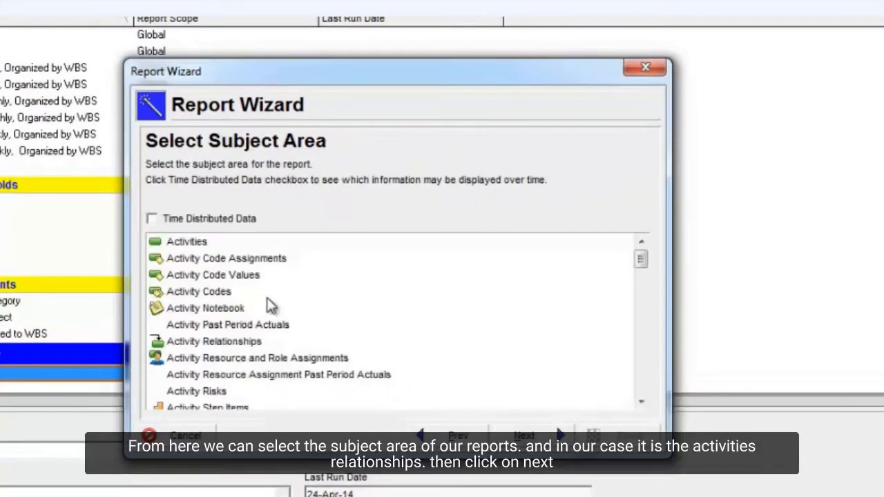
pyautogui.moveTo(246, 354)
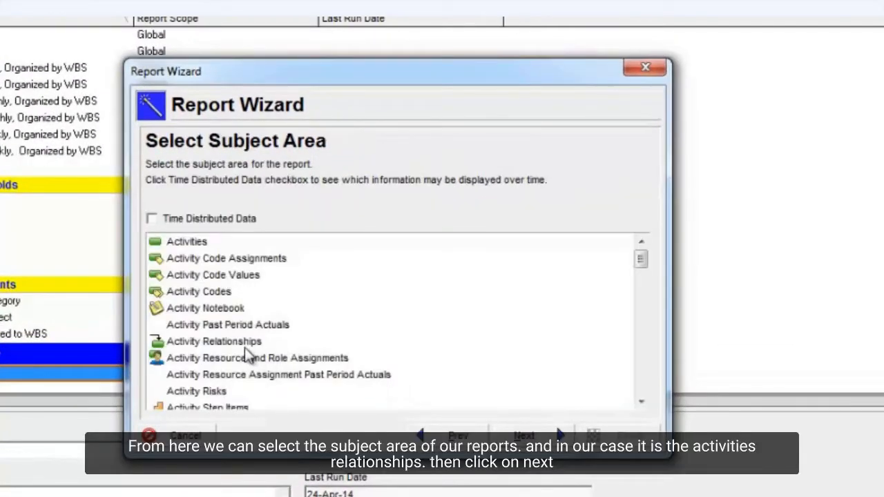
pyautogui.click(214, 341)
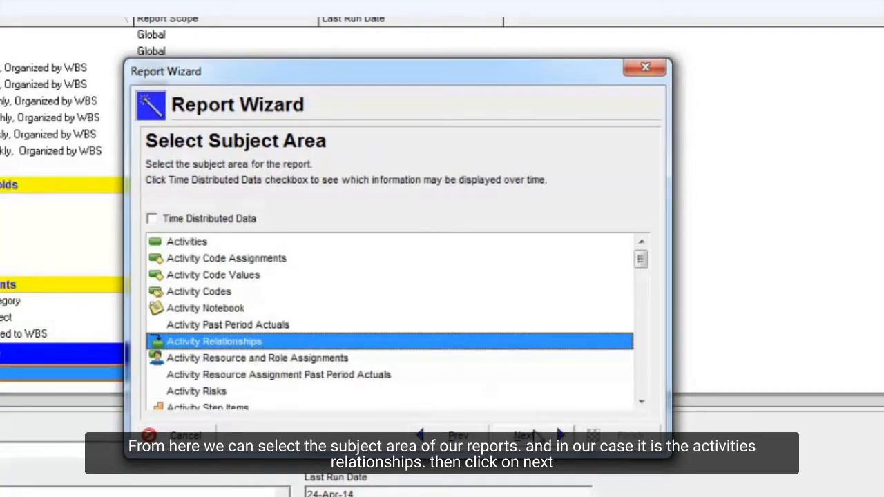
pyautogui.click(525, 435)
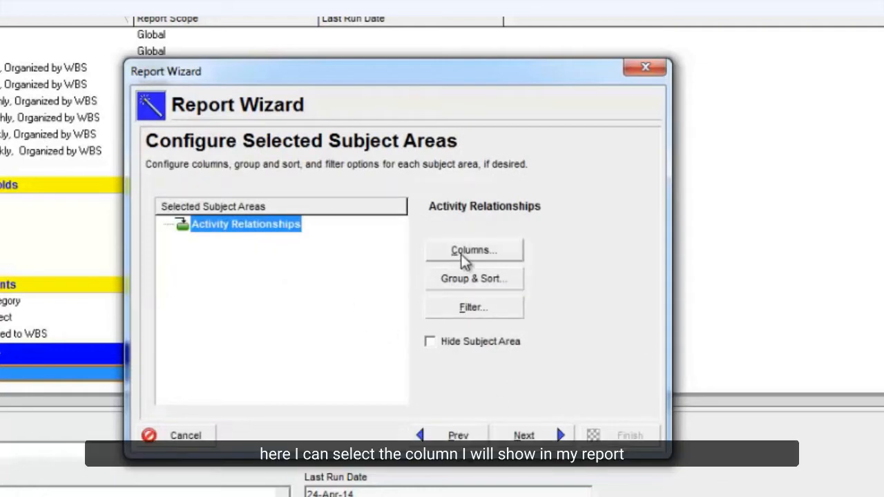
# Drop Critical and add Predecessor ID and Successor ID after Free Float in the report columns
pyautogui.click(474, 250)
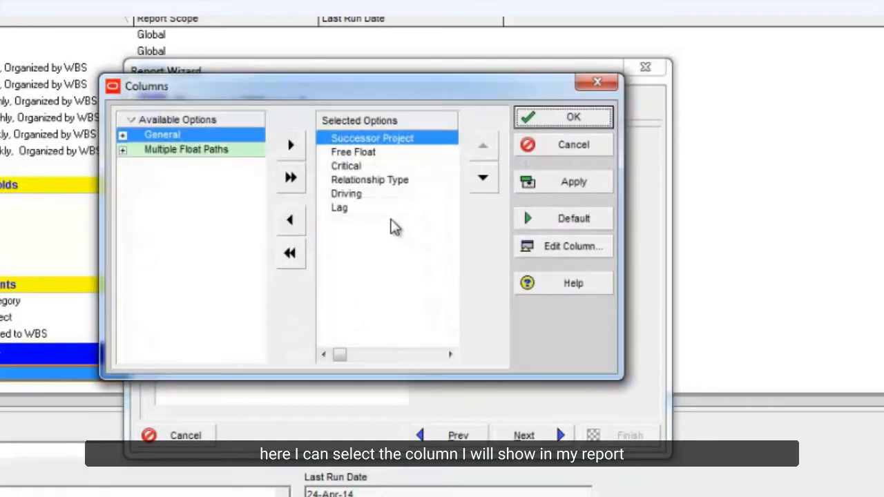
pyautogui.moveTo(356, 163)
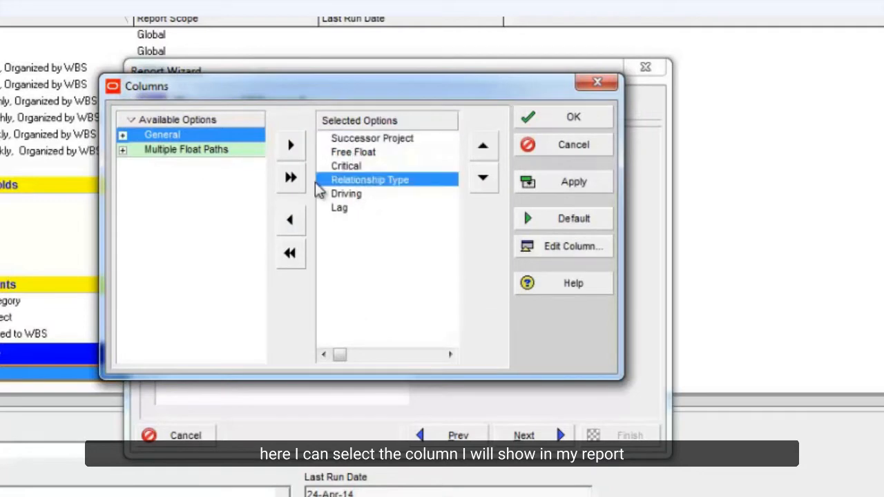
pyautogui.click(345, 166)
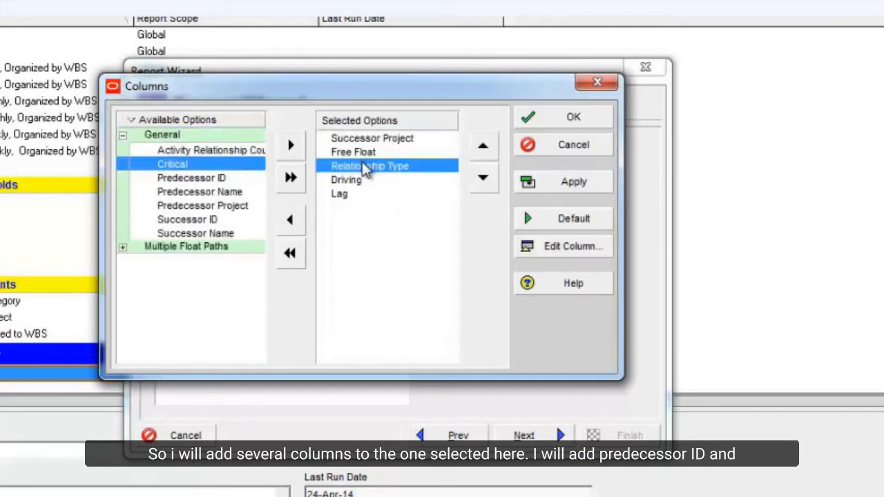
pyautogui.click(353, 151)
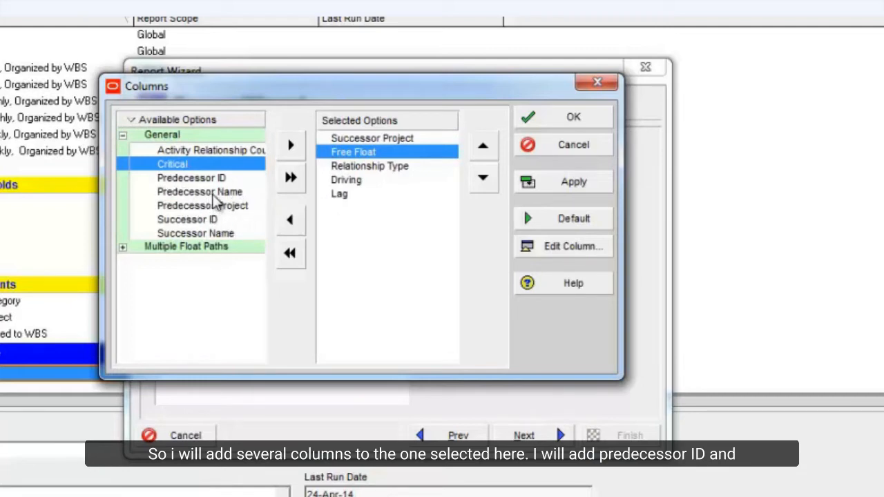
pyautogui.click(200, 191)
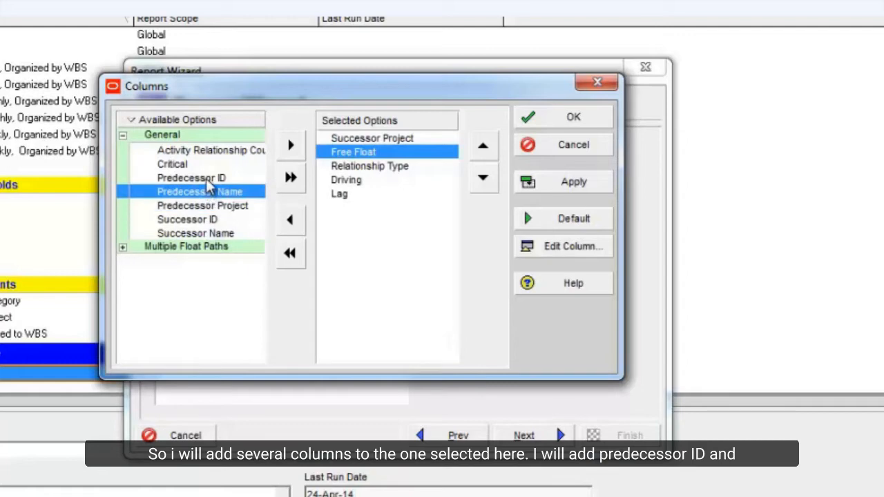
pyautogui.moveTo(218, 173)
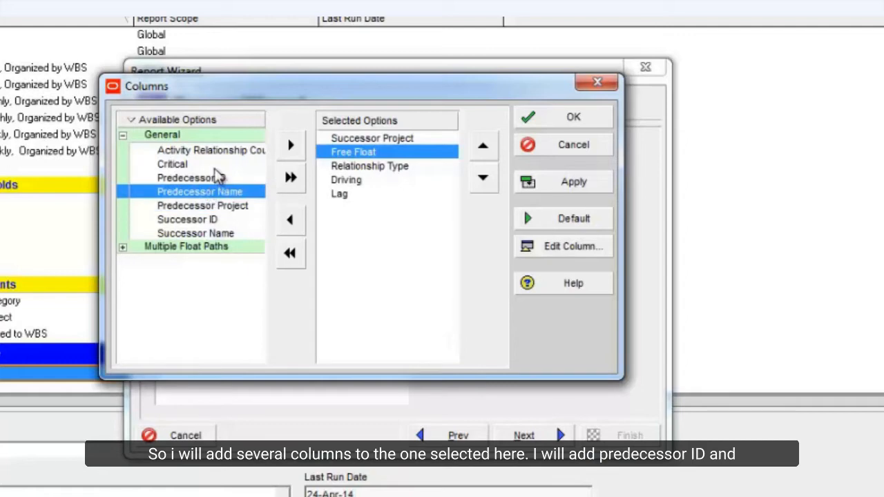
pyautogui.click(191, 177)
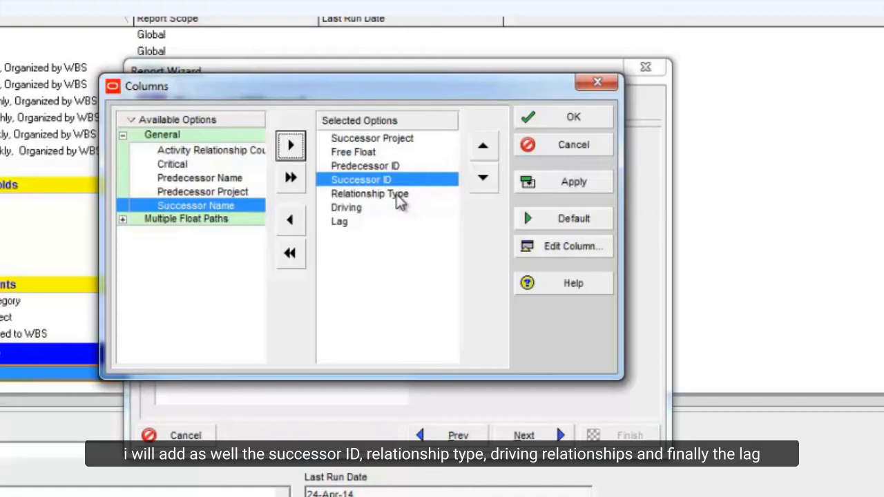
pyautogui.click(346, 207)
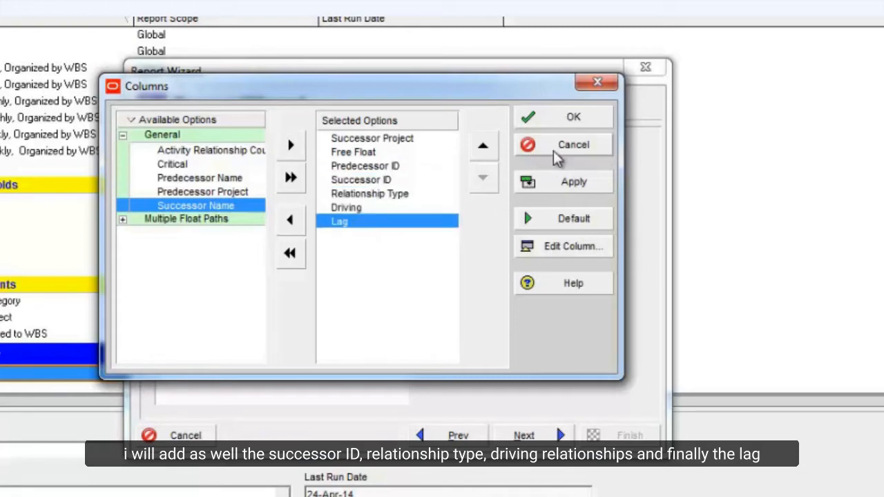
pyautogui.click(572, 116)
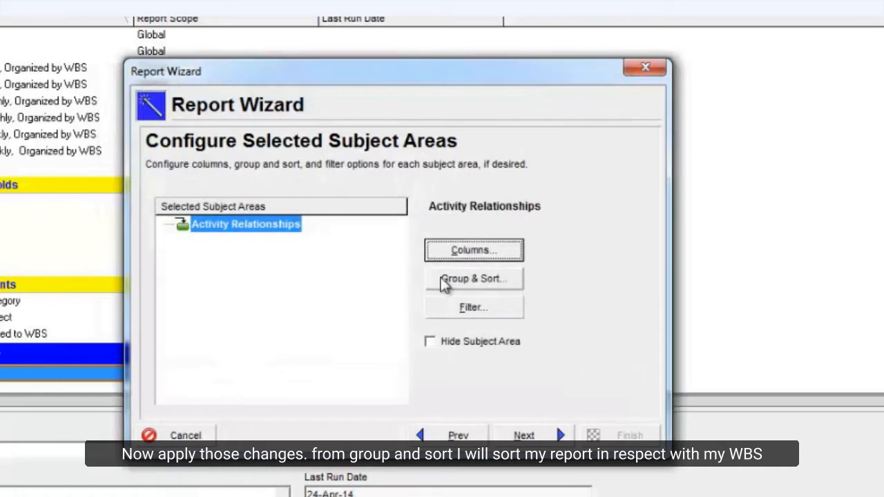
# Group the report by WBS level 1 and move on to its filter settings
pyautogui.click(474, 279)
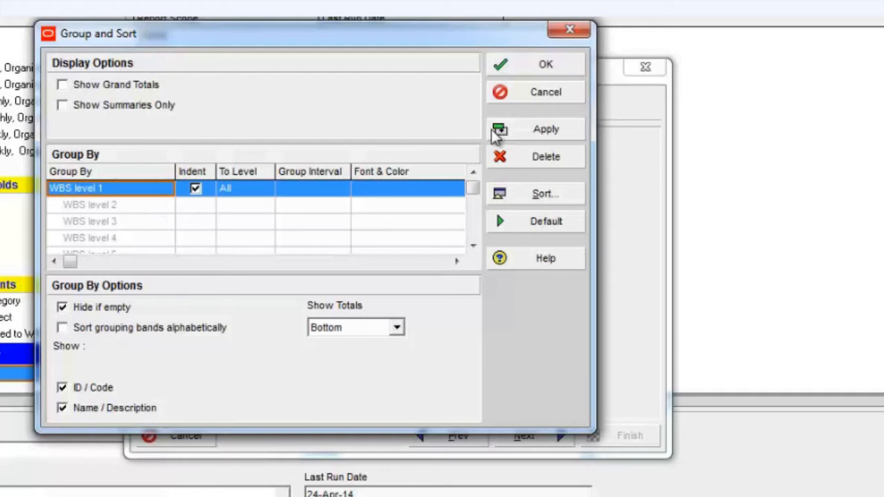
pyautogui.click(544, 64)
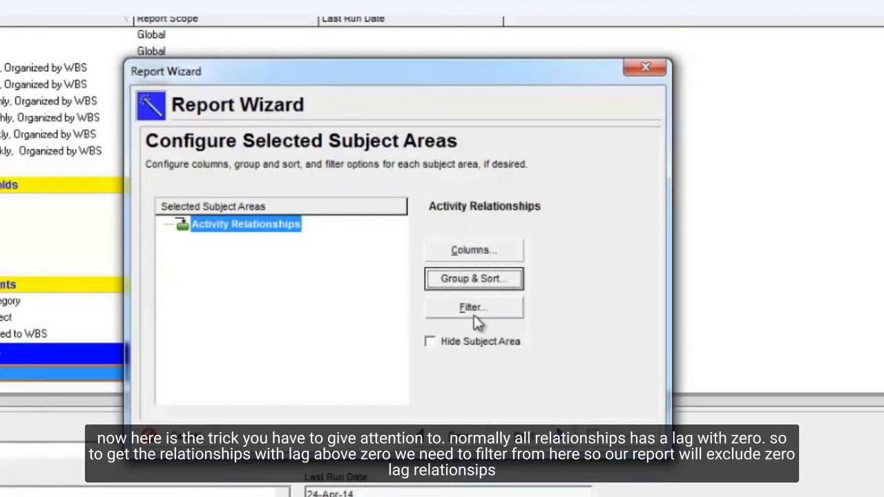
pyautogui.click(473, 307)
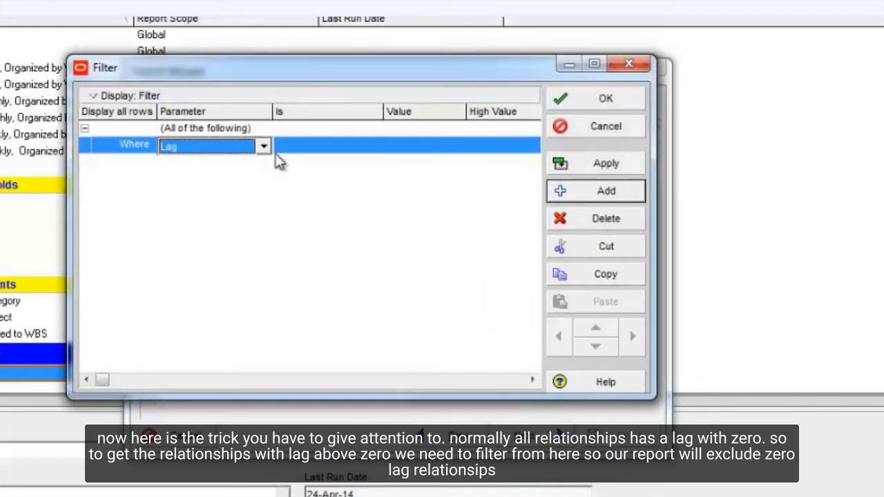
# Filter relationships to Lag is not equal to 0d and apply it
pyautogui.click(375, 147)
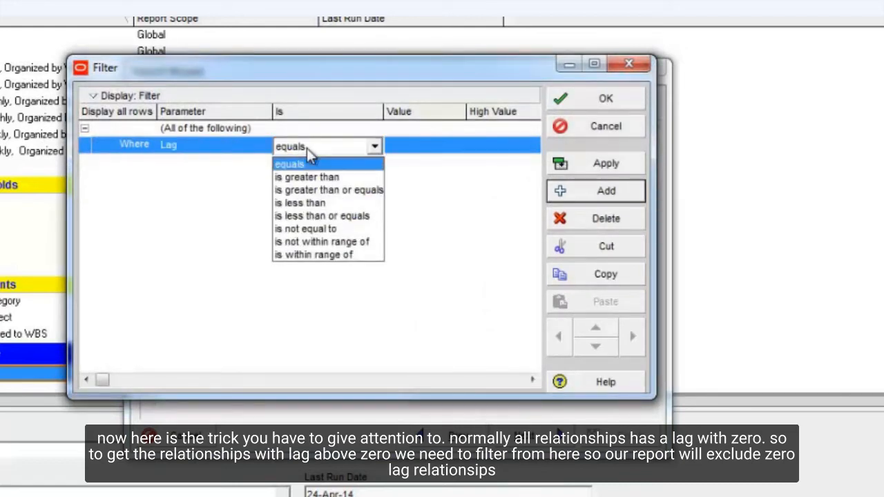
pyautogui.click(305, 177)
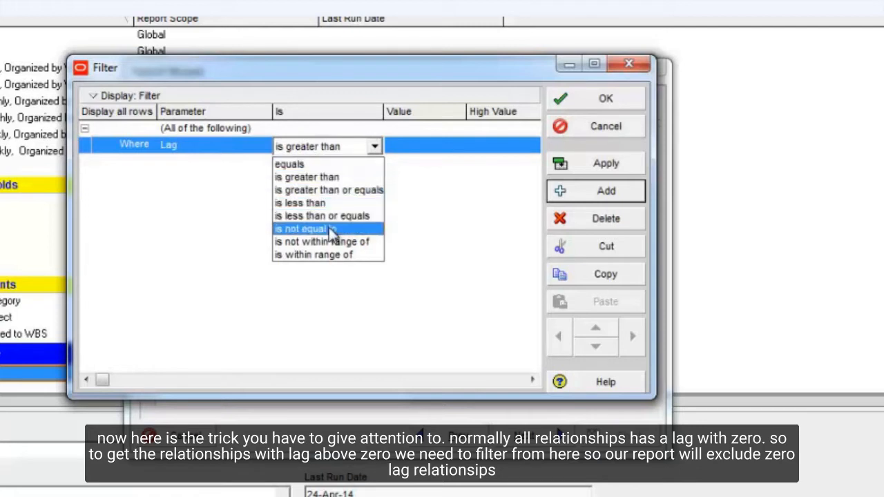
pyautogui.click(301, 229)
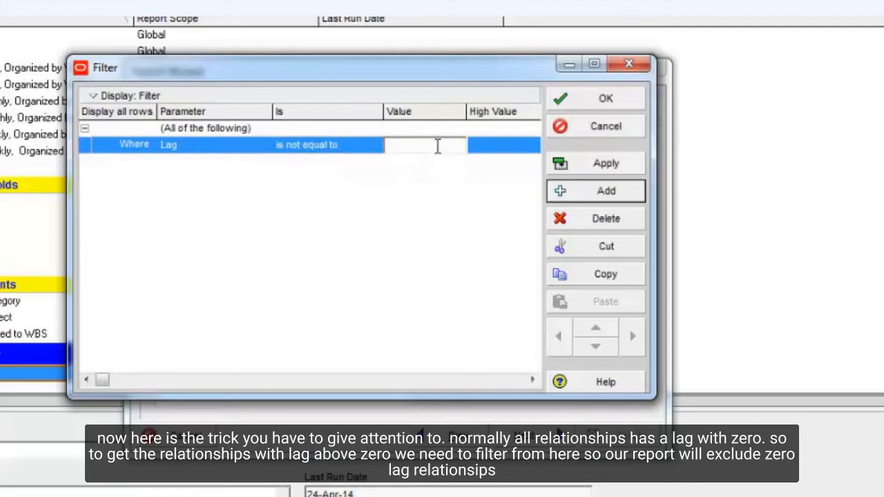
pyautogui.write('0d')
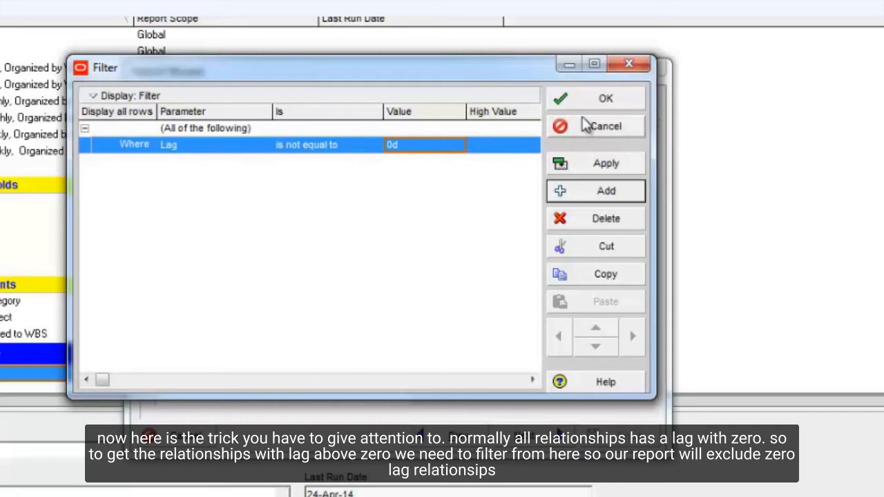
pyautogui.click(605, 99)
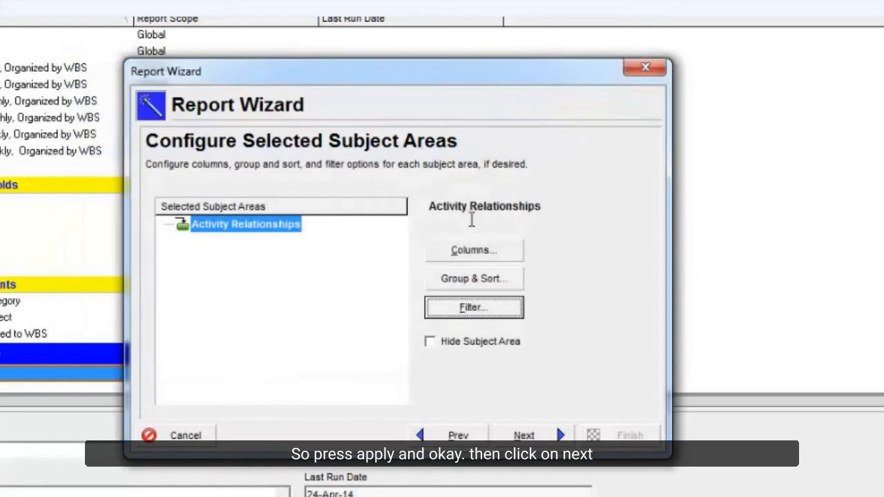
# Title the report 'Relationship lag report' and finish the wizard setup
pyautogui.click(523, 435)
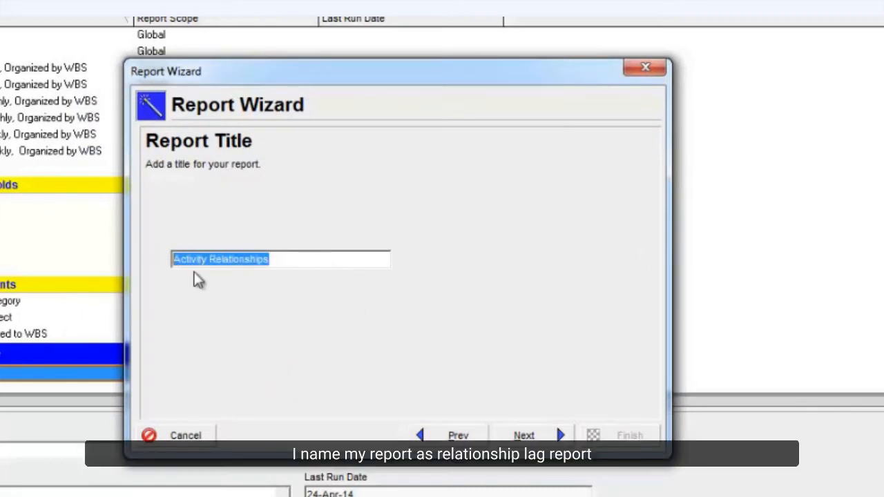
pyautogui.write('Re')
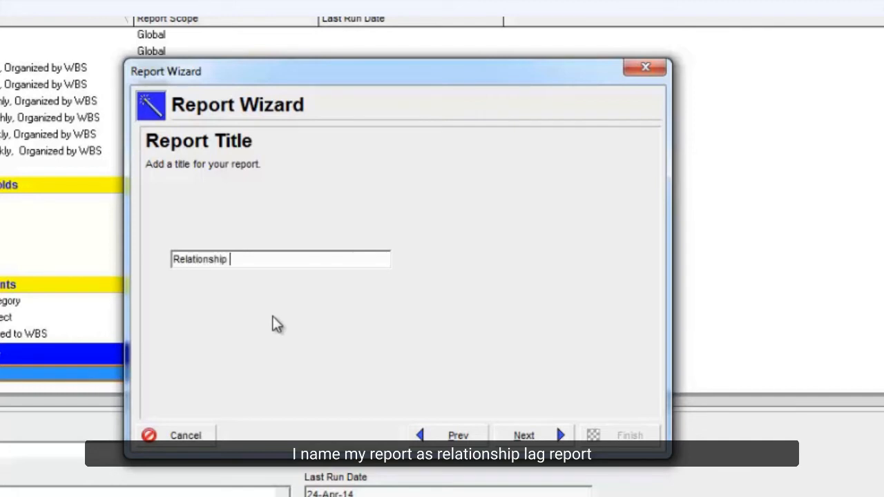
pyautogui.write('lag report')
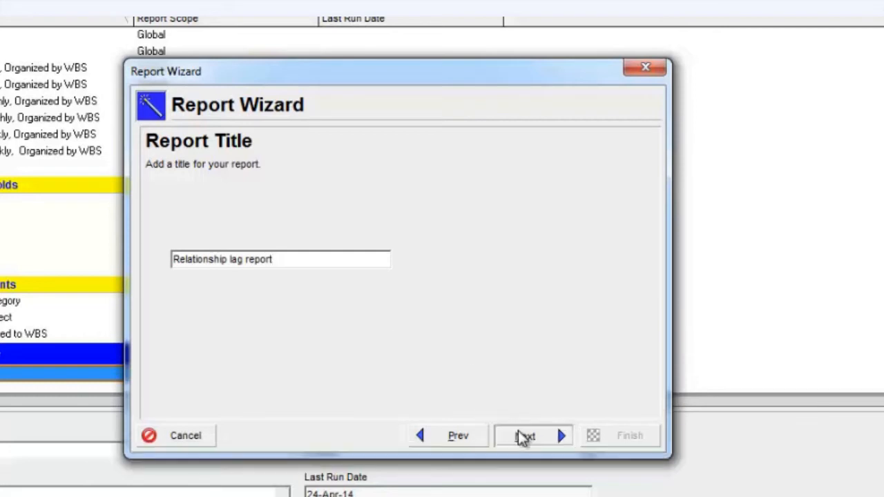
pyautogui.click(523, 437)
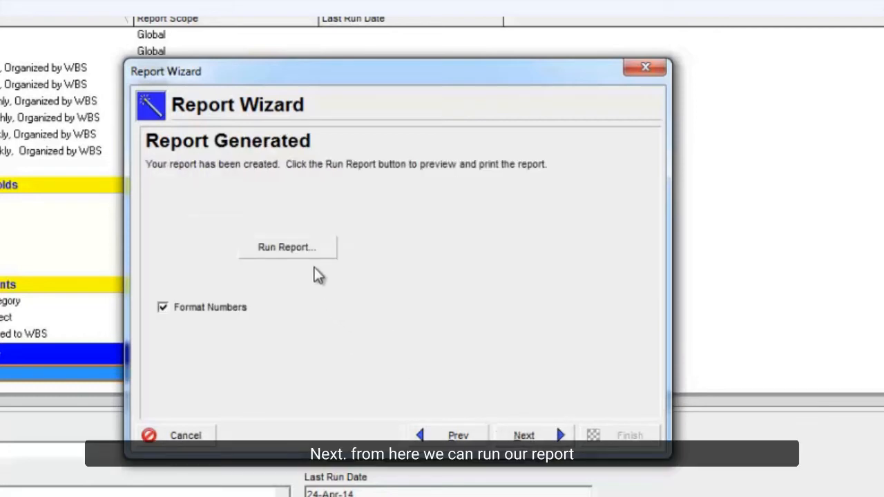
# Set the report to run as a Print Preview on screen
pyautogui.click(287, 246)
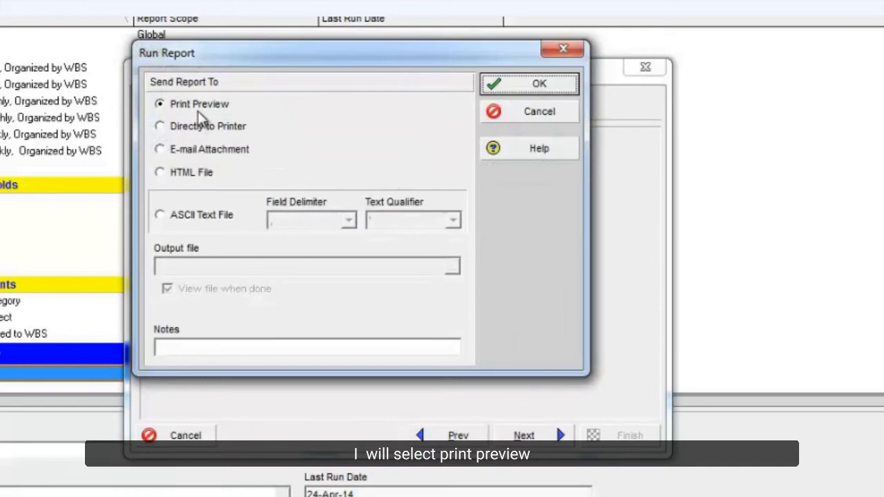
pyautogui.click(529, 83)
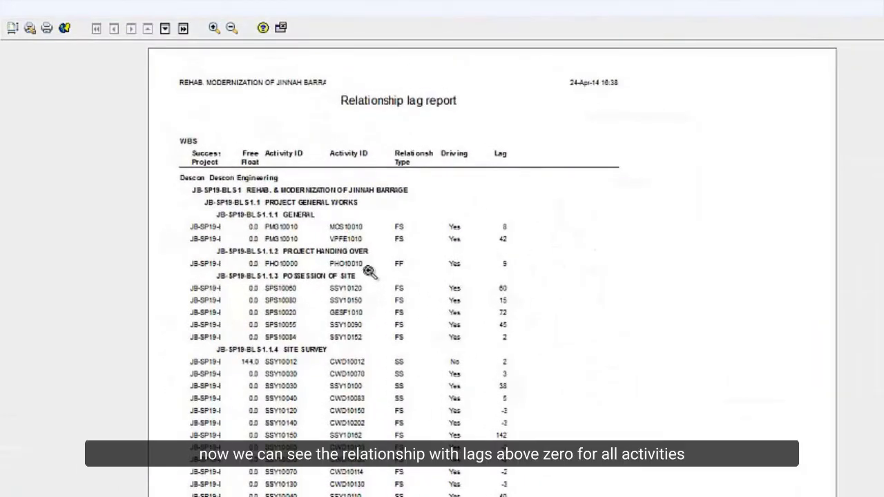
pyautogui.moveTo(522, 240)
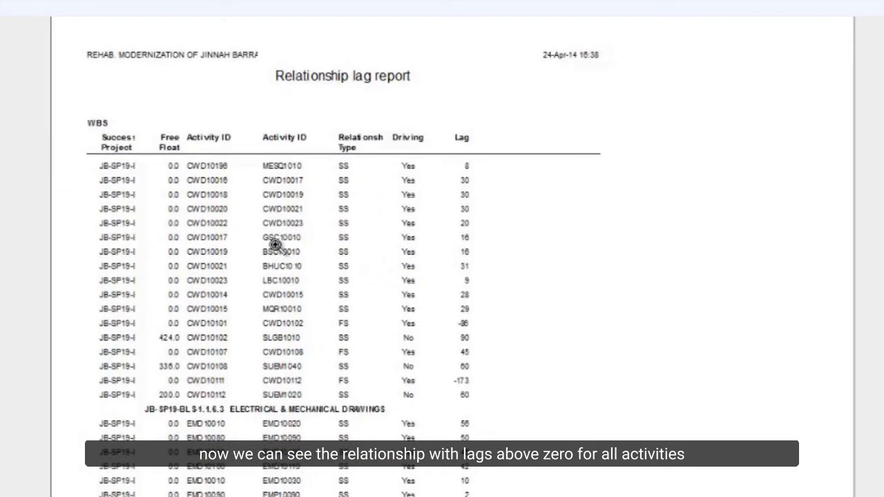
pyautogui.moveTo(197, 191)
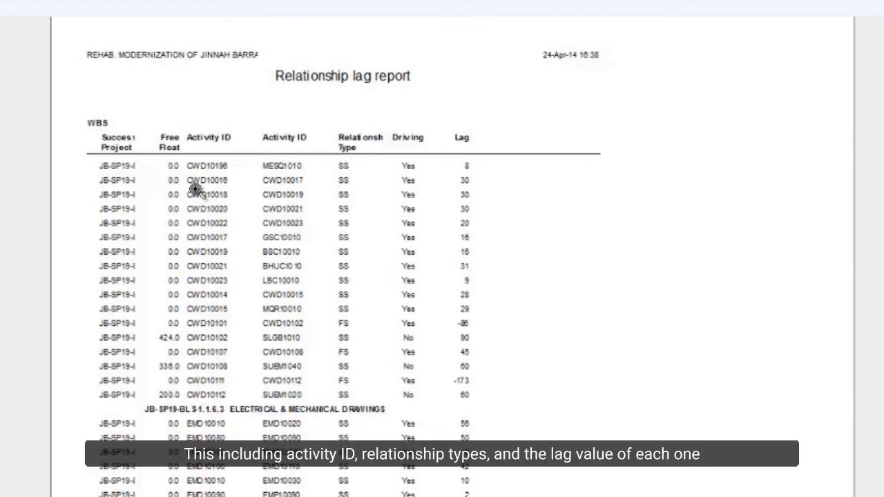
# Scroll through the preview's WBS sections listing activity IDs, relationship types and lag values
pyautogui.scroll(-3)
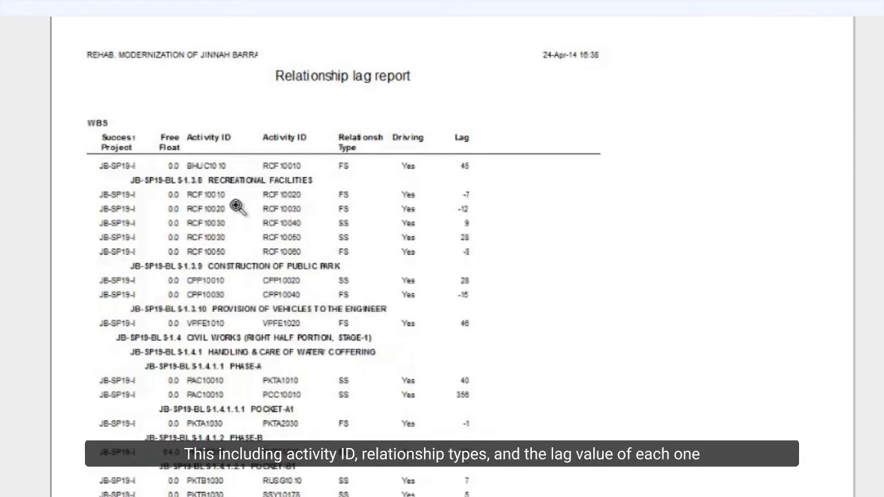
pyautogui.scroll(-3)
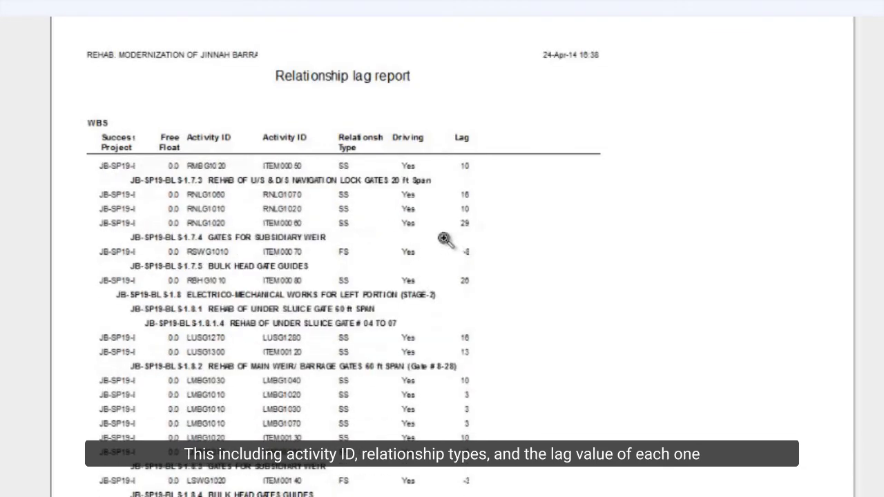
pyautogui.scroll(-3)
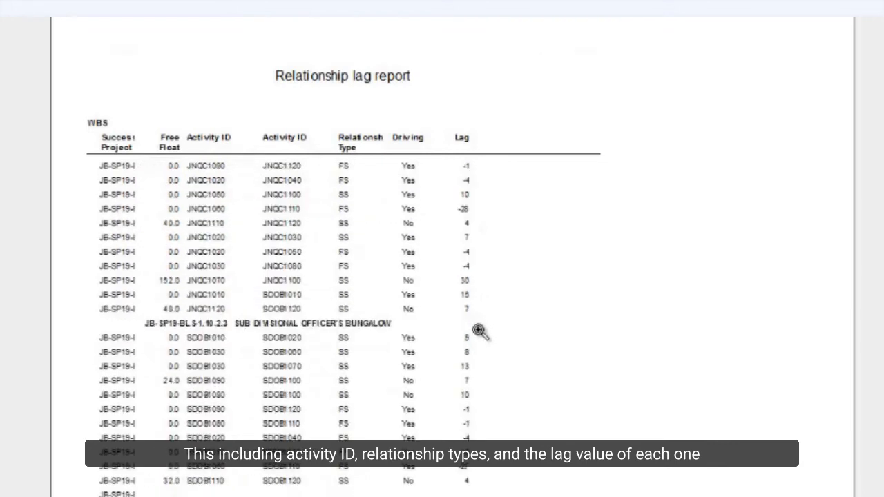
pyautogui.scroll(-3)
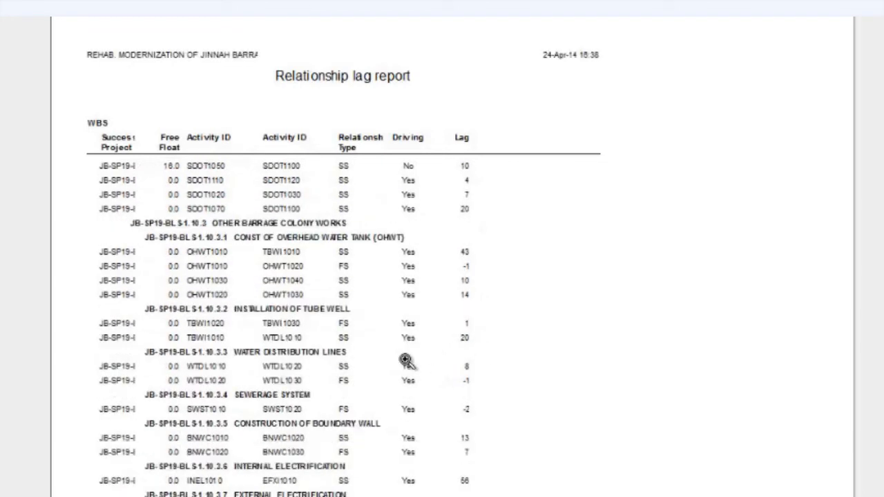
pyautogui.moveTo(269, 149)
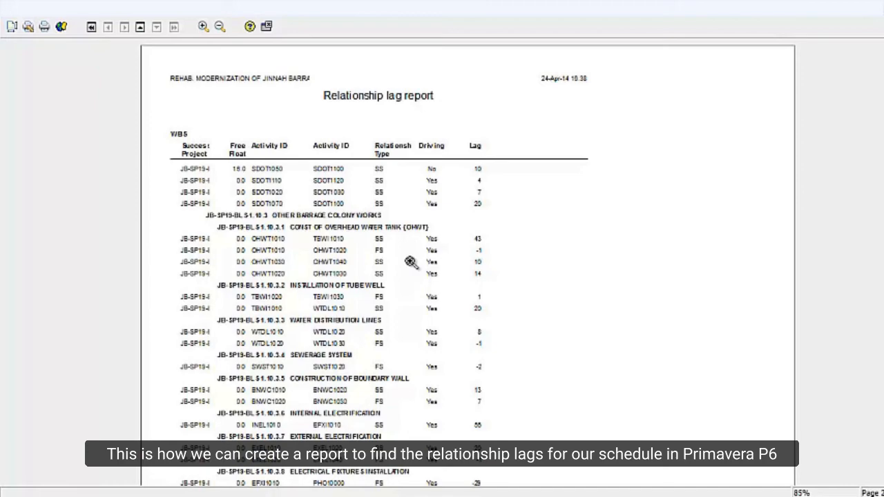
pyautogui.moveTo(296, 69)
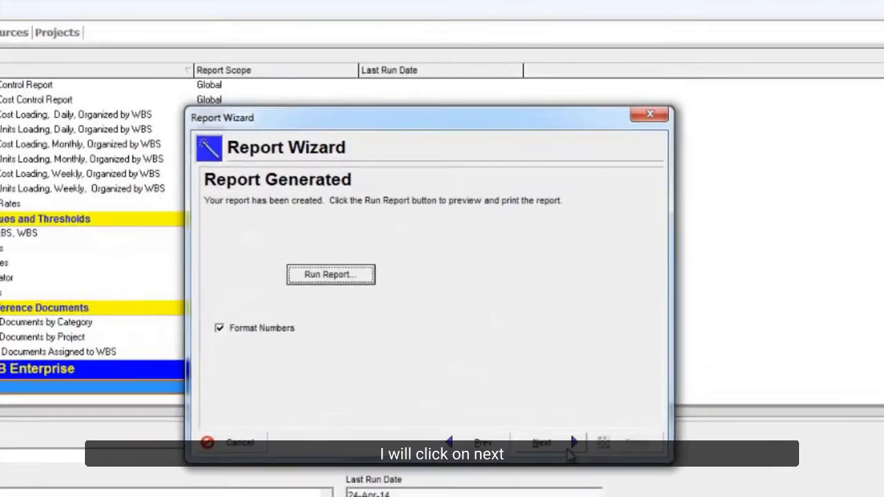
# Save the Relationship lag report for later reuse and acknowledge the confirmation
pyautogui.click(541, 442)
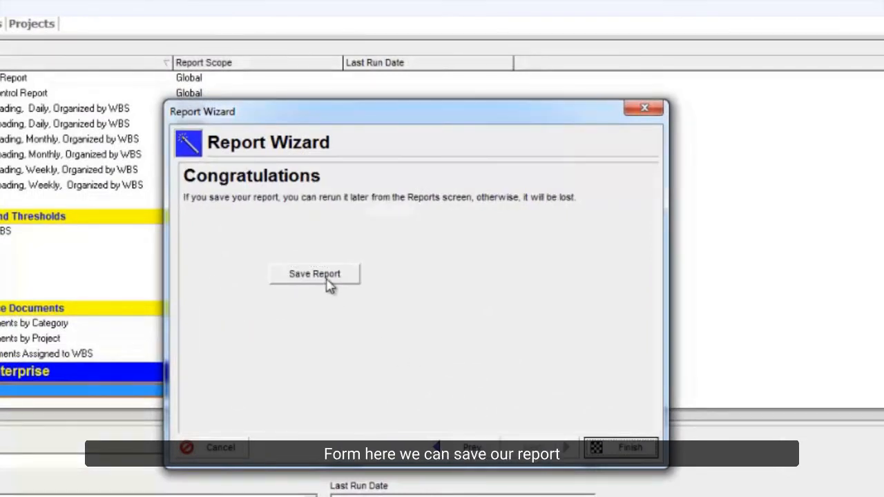
pyautogui.click(315, 273)
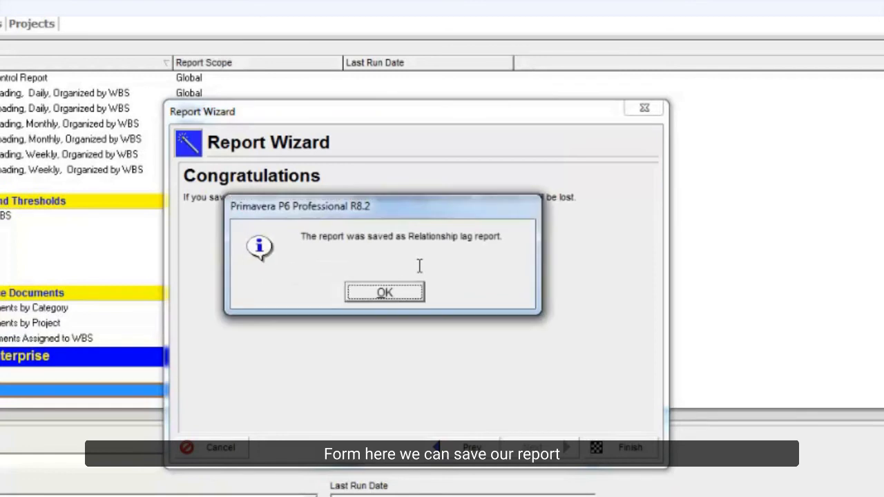
pyautogui.click(384, 291)
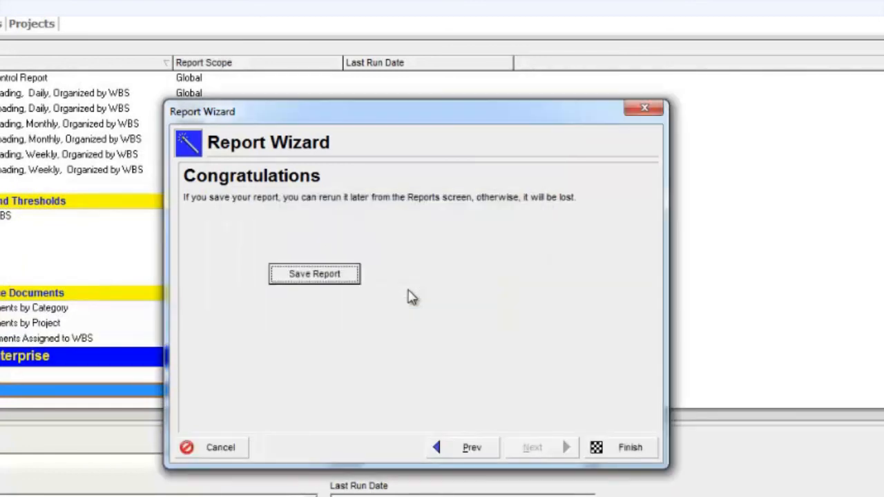
pyautogui.moveTo(542, 210)
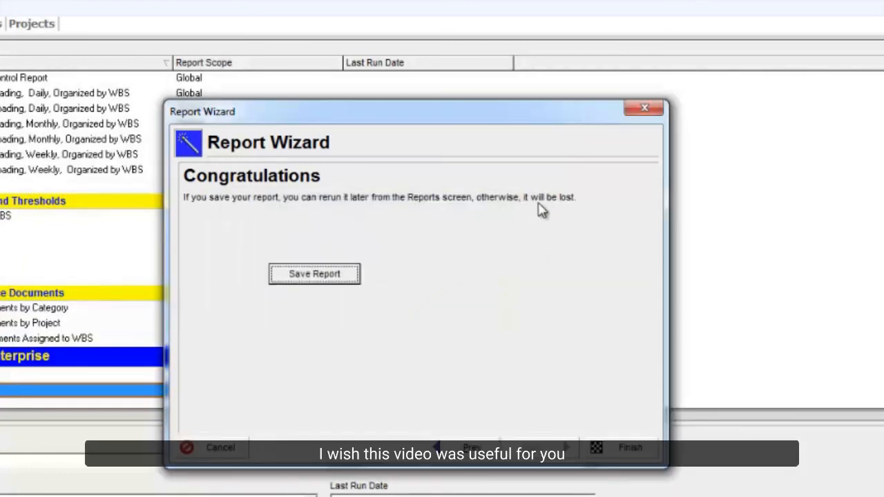
pyautogui.moveTo(625, 141)
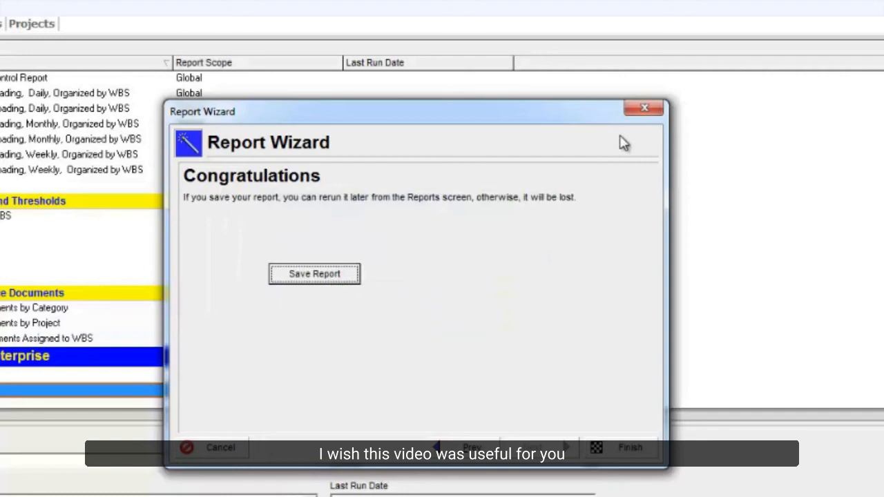